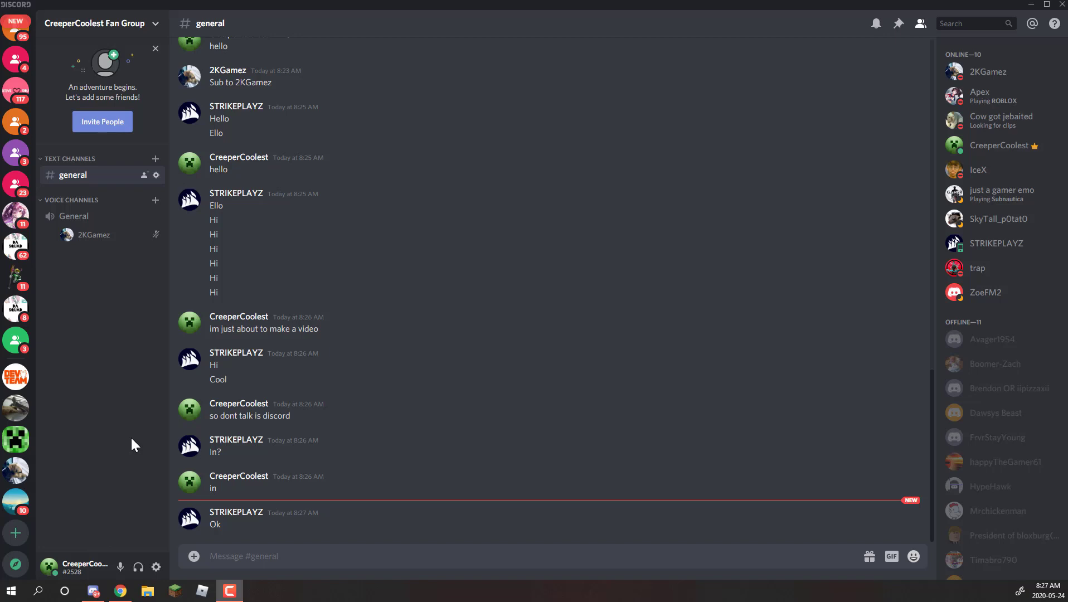
{"action": "mouse_move", "coordinate": [77, 437]}
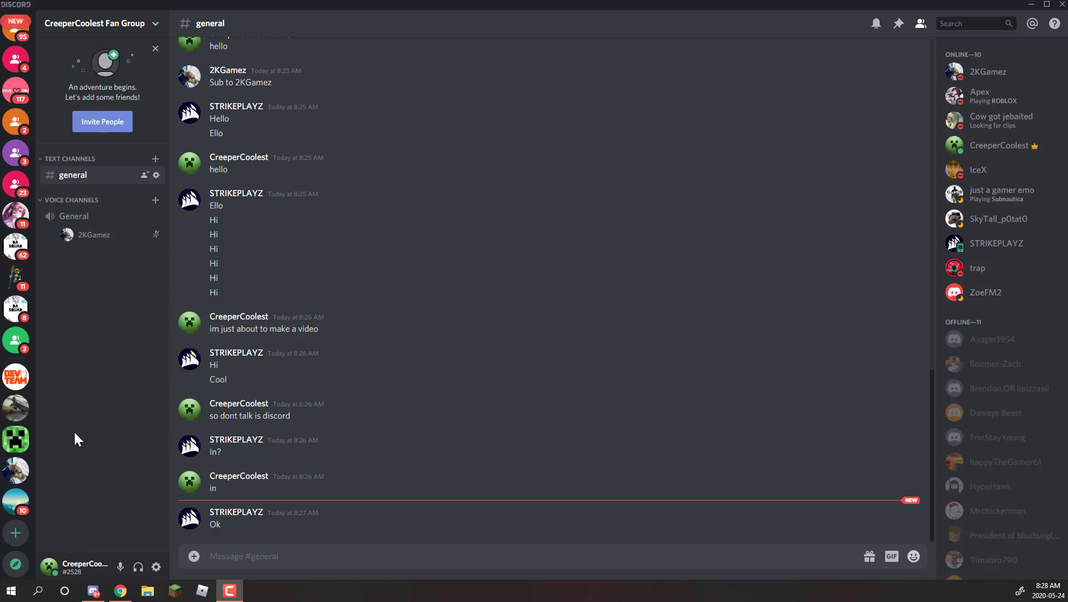
{"action": "mouse_move", "coordinate": [294, 412]}
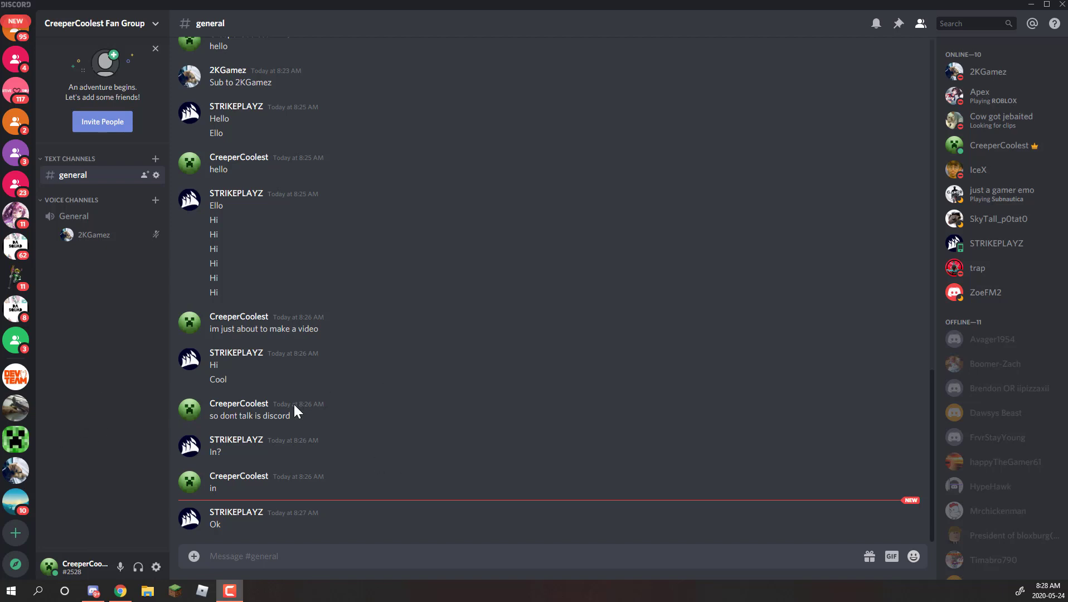
{"action": "mouse_move", "coordinate": [293, 471]}
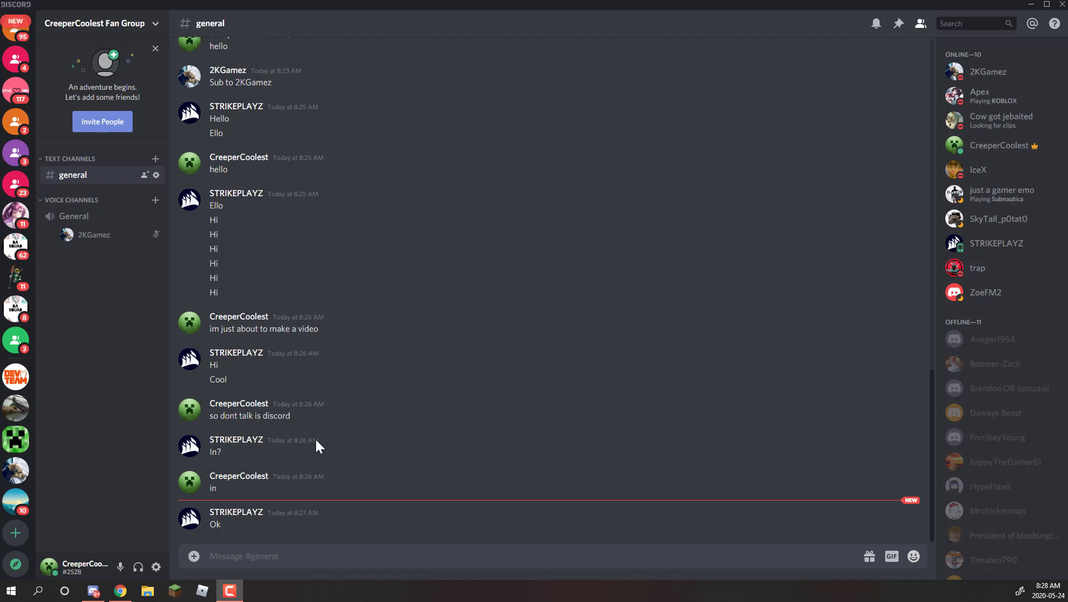
{"action": "mouse_move", "coordinate": [335, 456]}
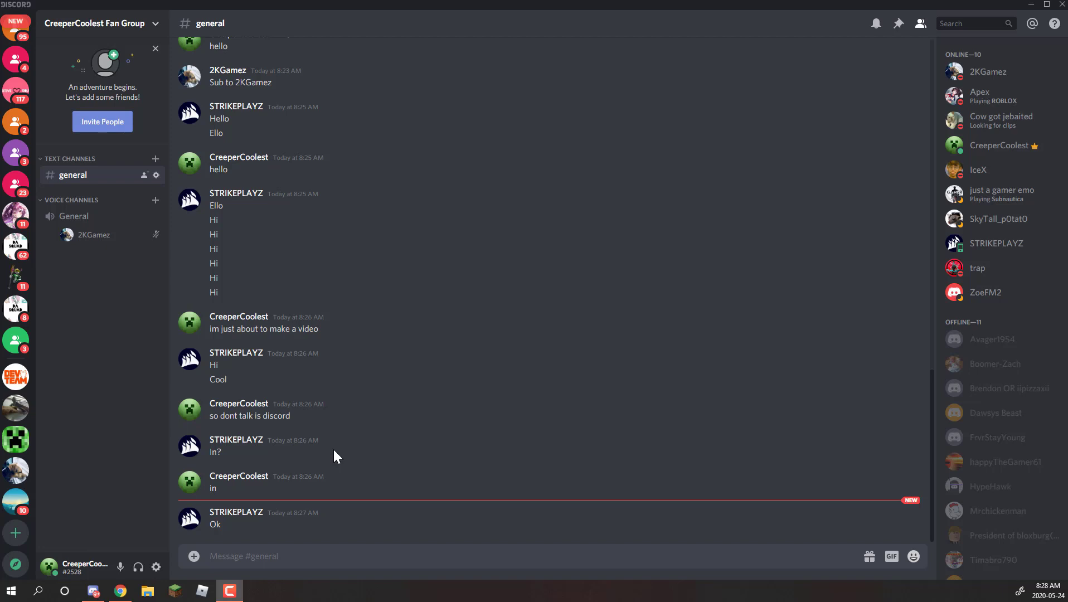
{"action": "mouse_move", "coordinate": [323, 222]}
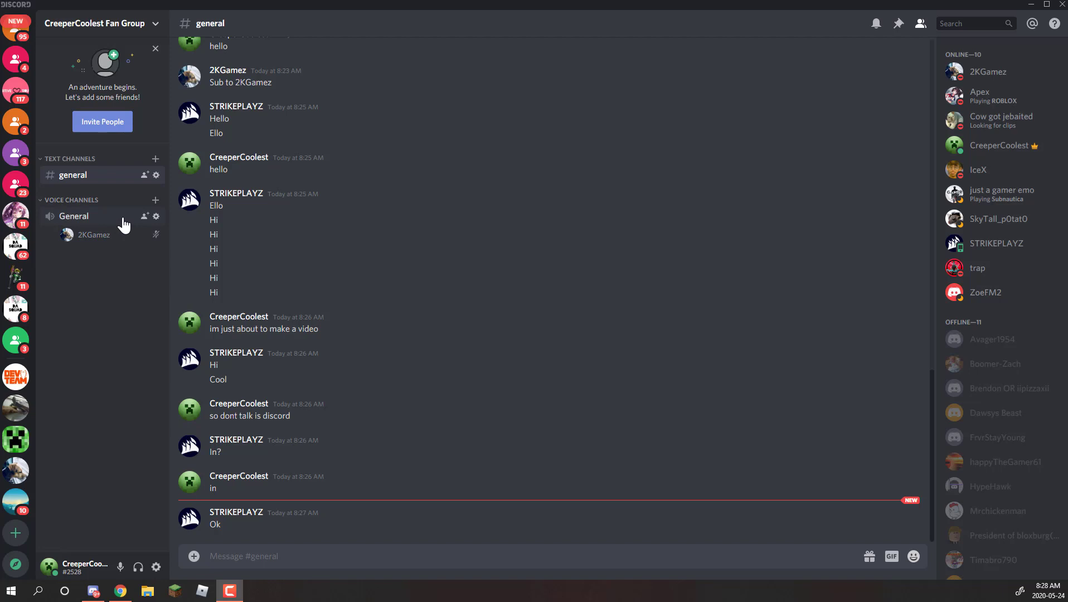
{"action": "mouse_move", "coordinate": [655, 473]}
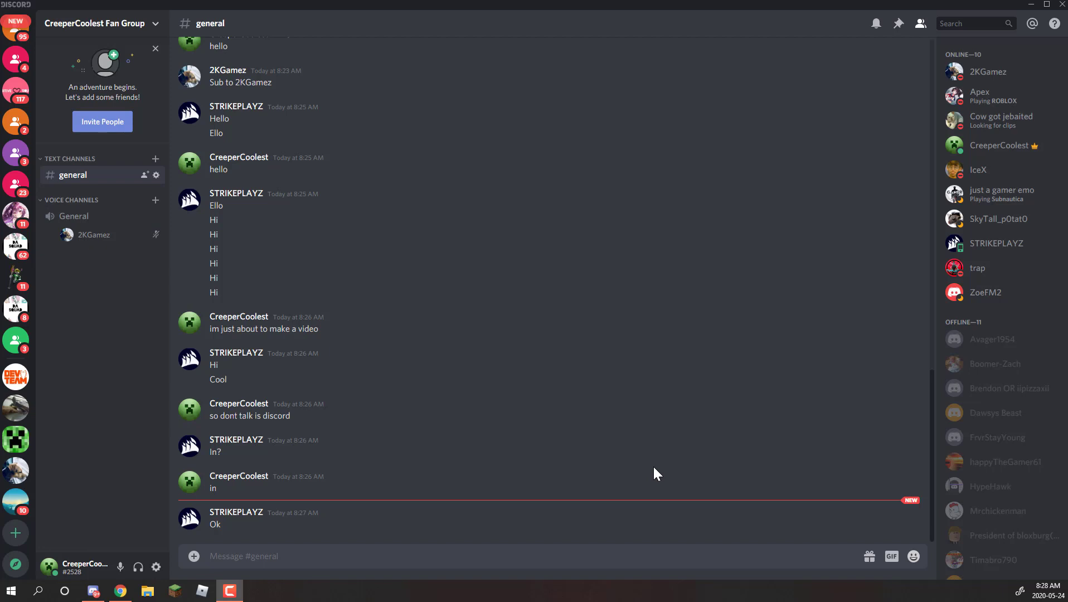
{"action": "mouse_move", "coordinate": [170, 406]}
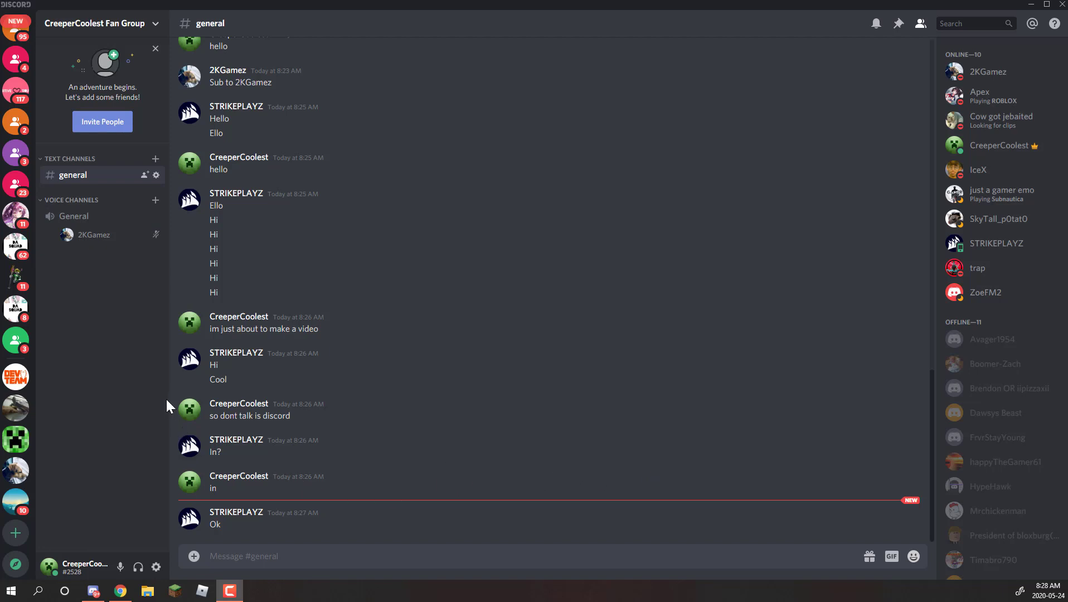
{"action": "mouse_move", "coordinate": [73, 217]}
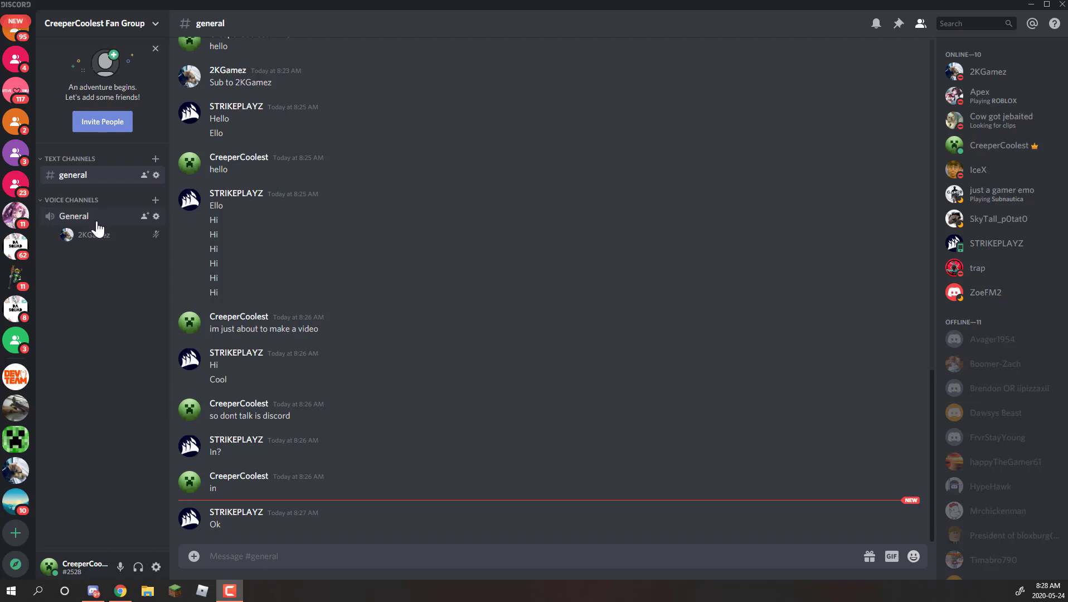
- View the CreeperCoolest Squad store's 12-Robux merch item, then return to the About section
{"action": "left_click", "coordinate": [74, 217]}
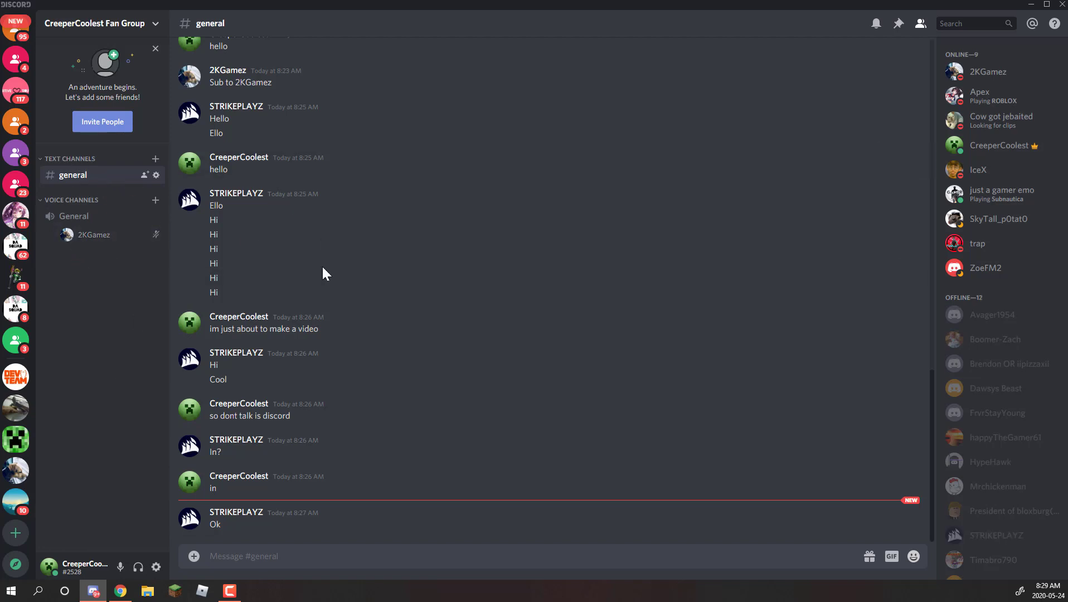
{"action": "mouse_move", "coordinate": [730, 450]}
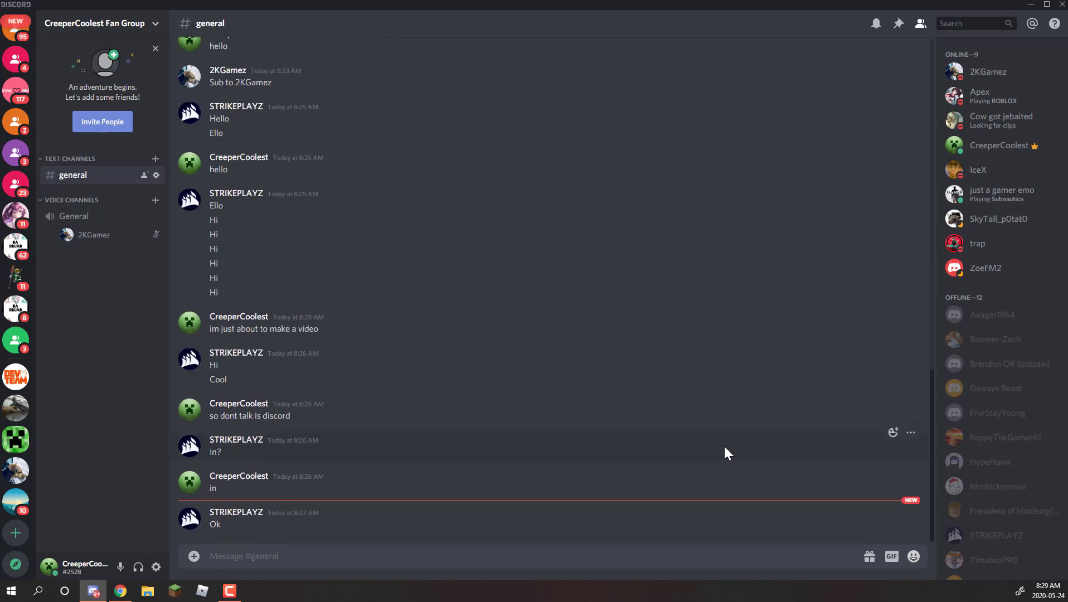
{"action": "mouse_move", "coordinate": [580, 355]}
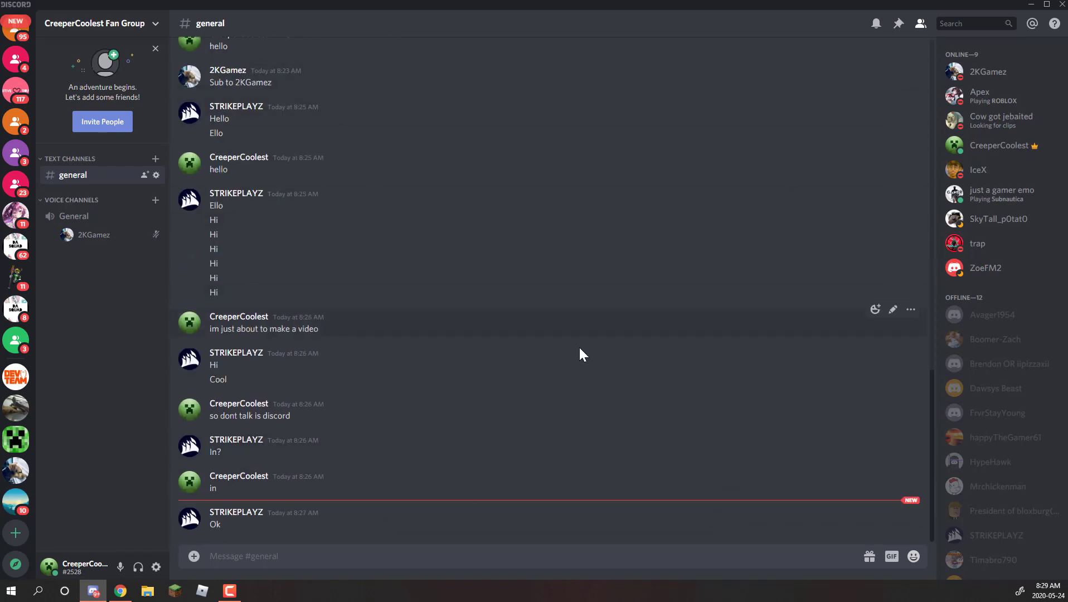
{"action": "mouse_move", "coordinate": [781, 454]}
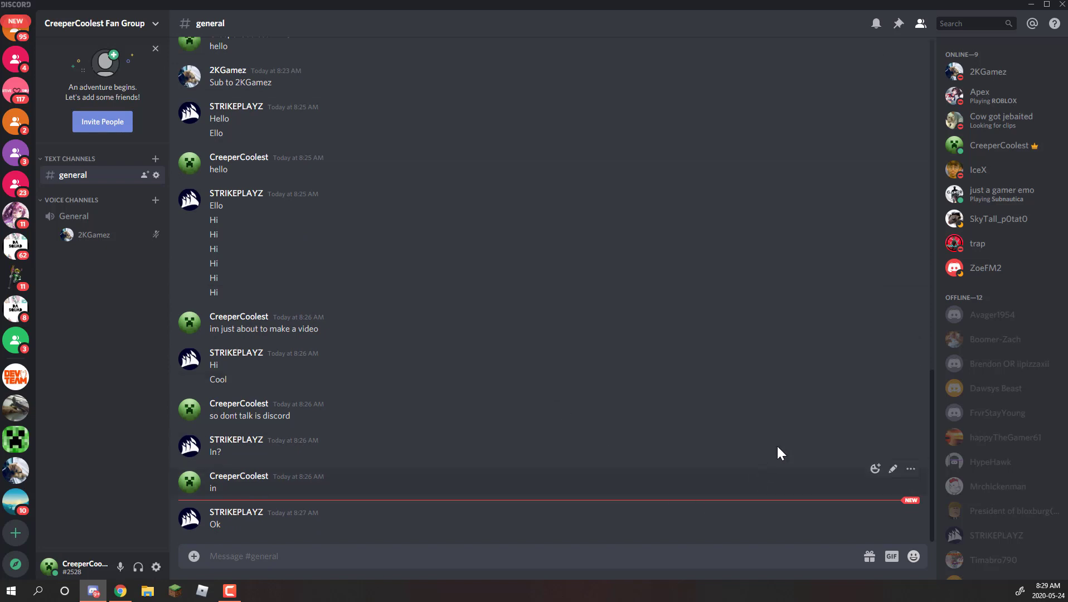
{"action": "mouse_move", "coordinate": [328, 372]}
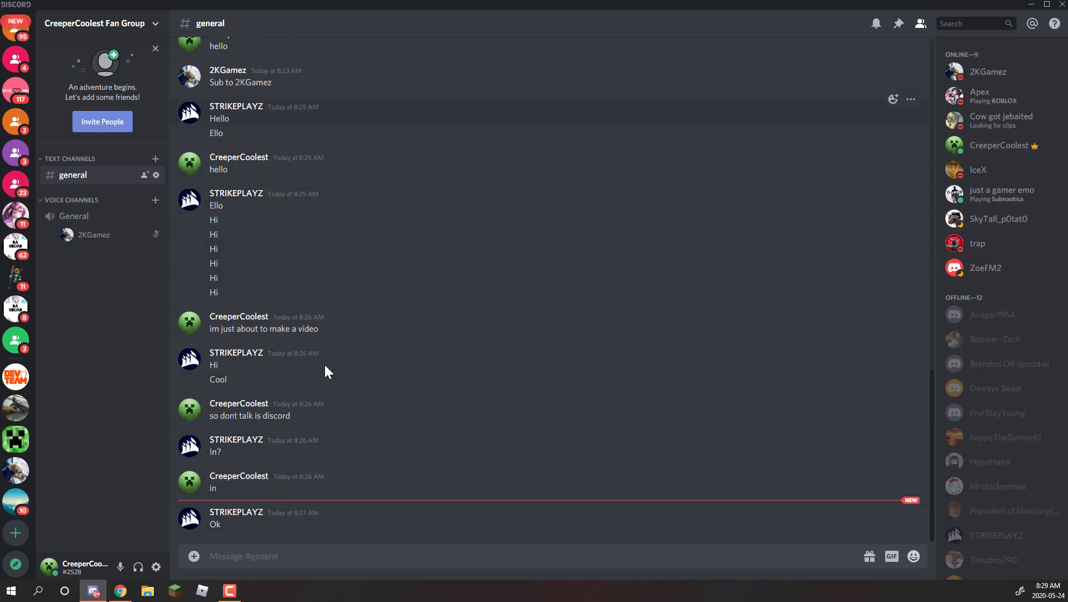
{"action": "mouse_move", "coordinate": [573, 443]}
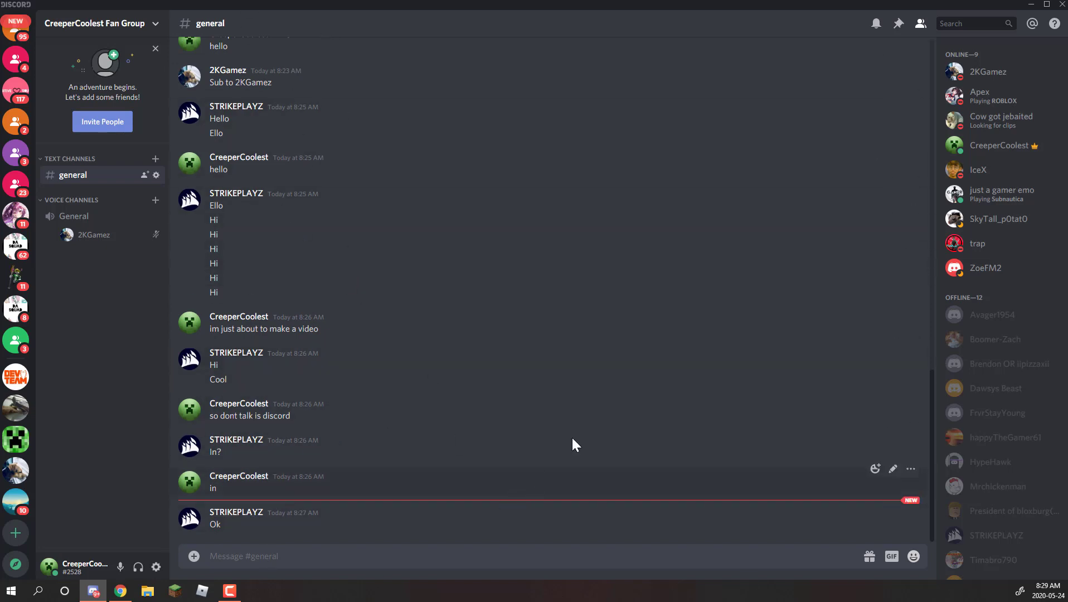
{"action": "mouse_move", "coordinate": [661, 510]}
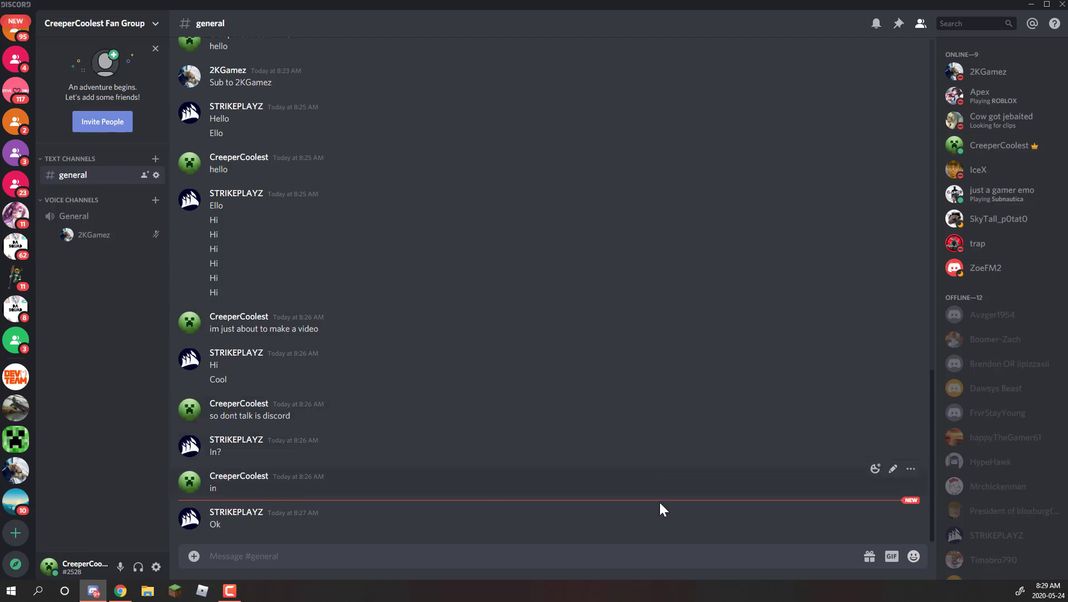
{"action": "mouse_move", "coordinate": [968, 230]}
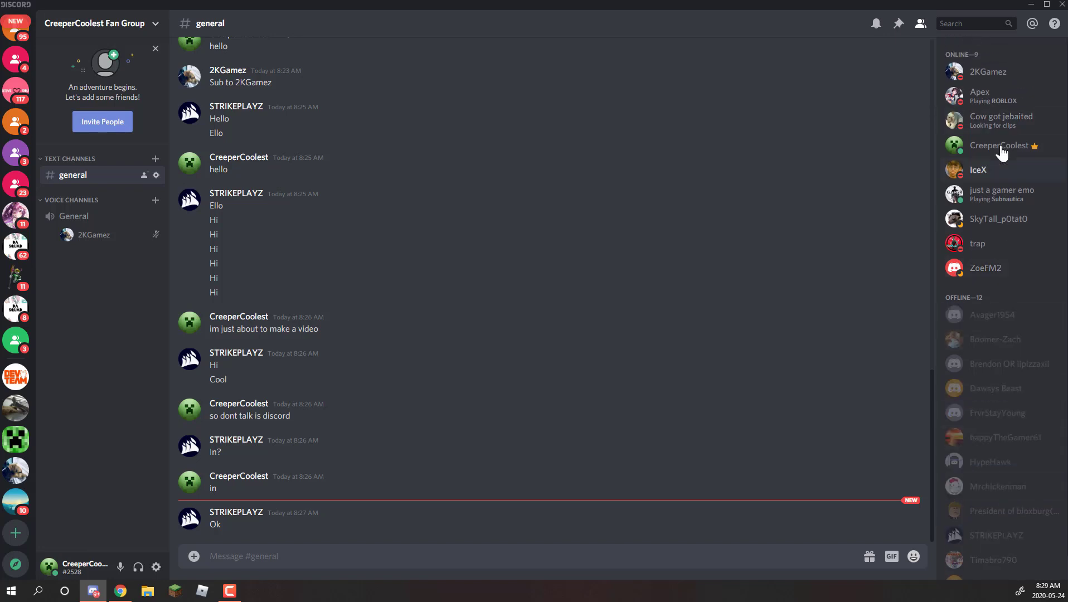
{"action": "mouse_move", "coordinate": [261, 482]}
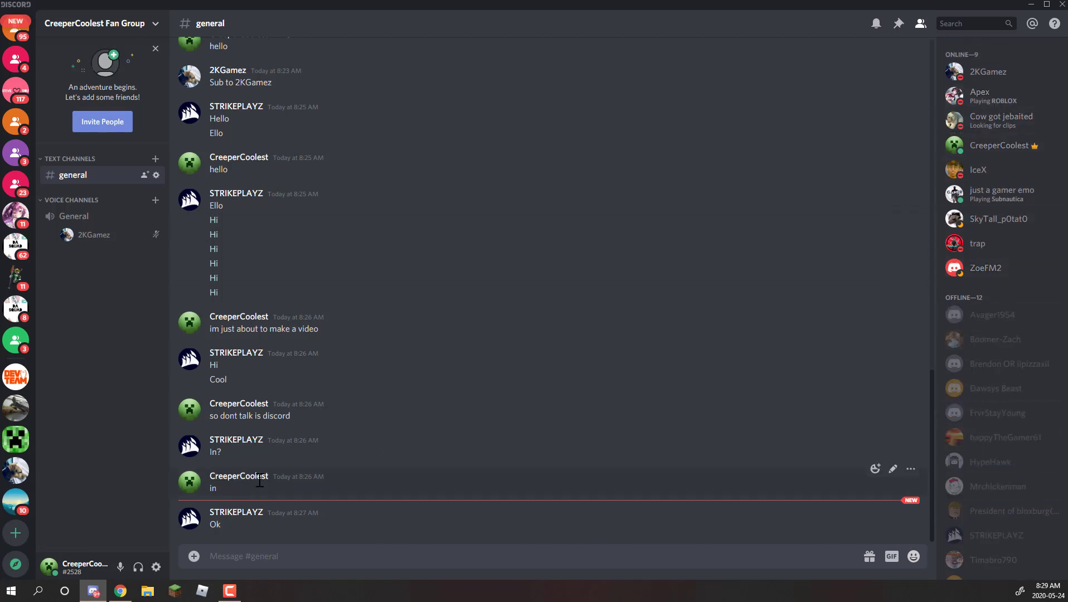
{"action": "left_click", "coordinate": [119, 590]}
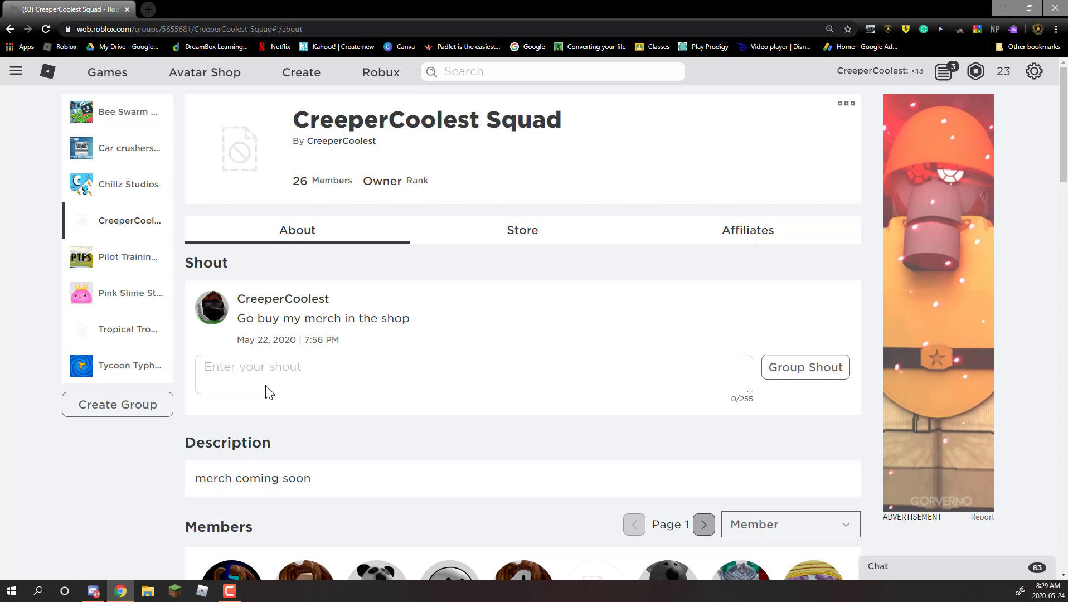
{"action": "mouse_move", "coordinate": [423, 309]}
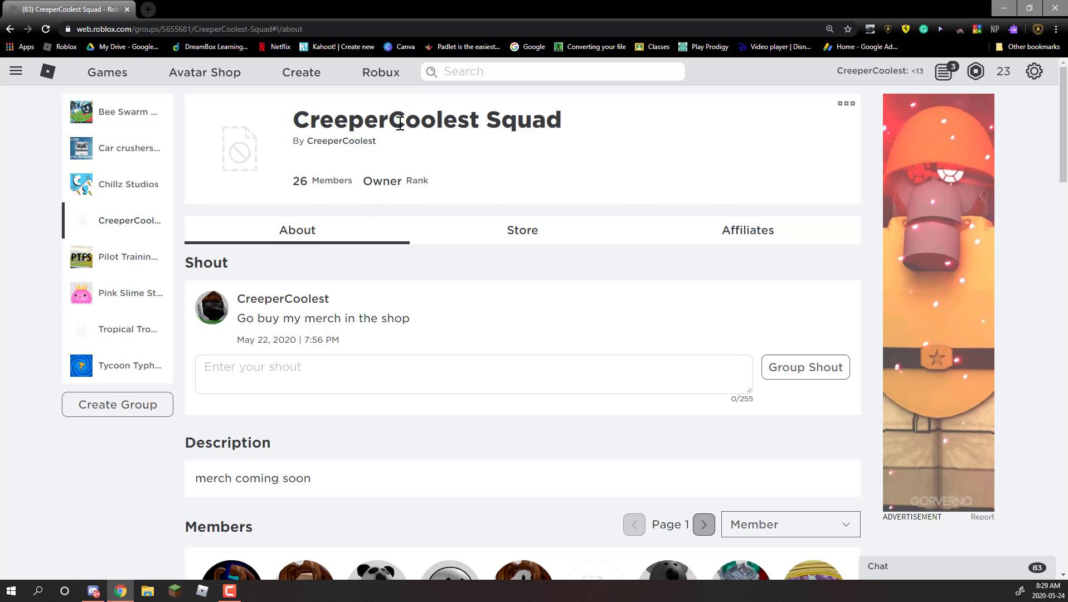
{"action": "mouse_move", "coordinate": [355, 151]}
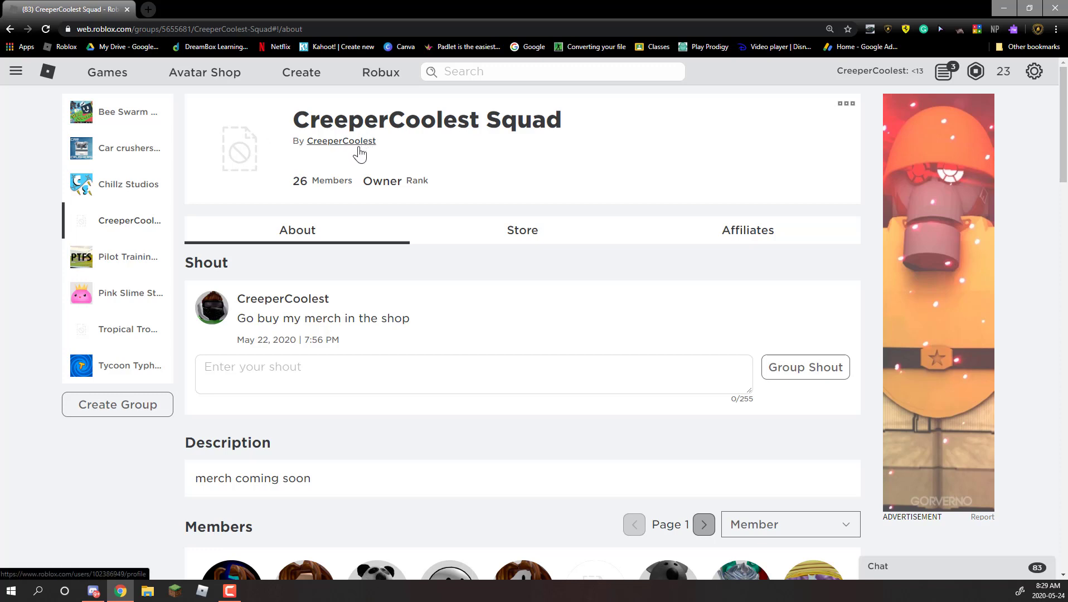
{"action": "mouse_move", "coordinate": [368, 165]}
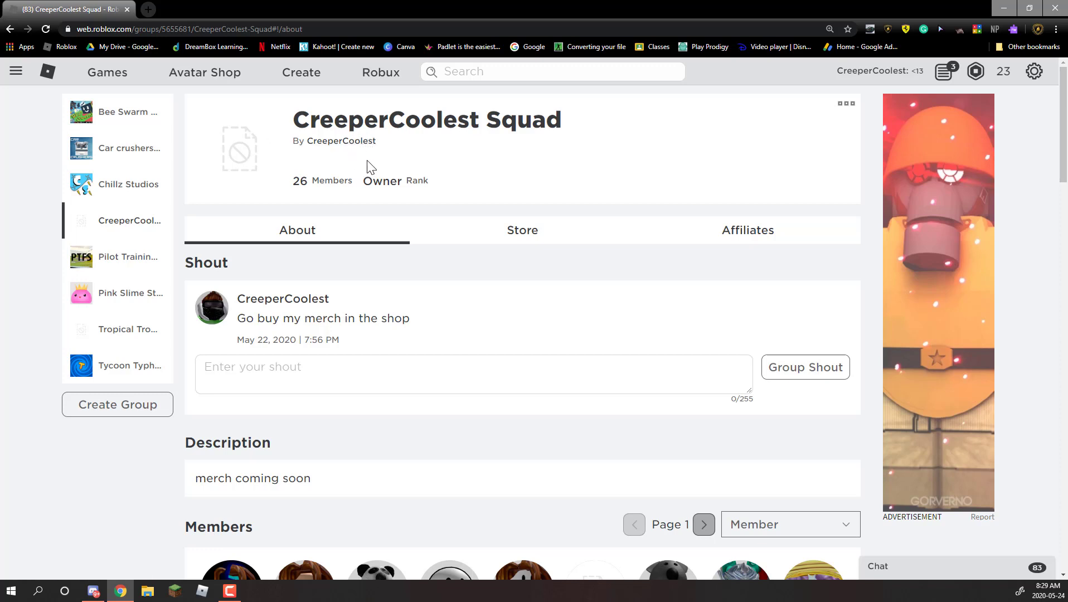
{"action": "mouse_move", "coordinate": [519, 251]}
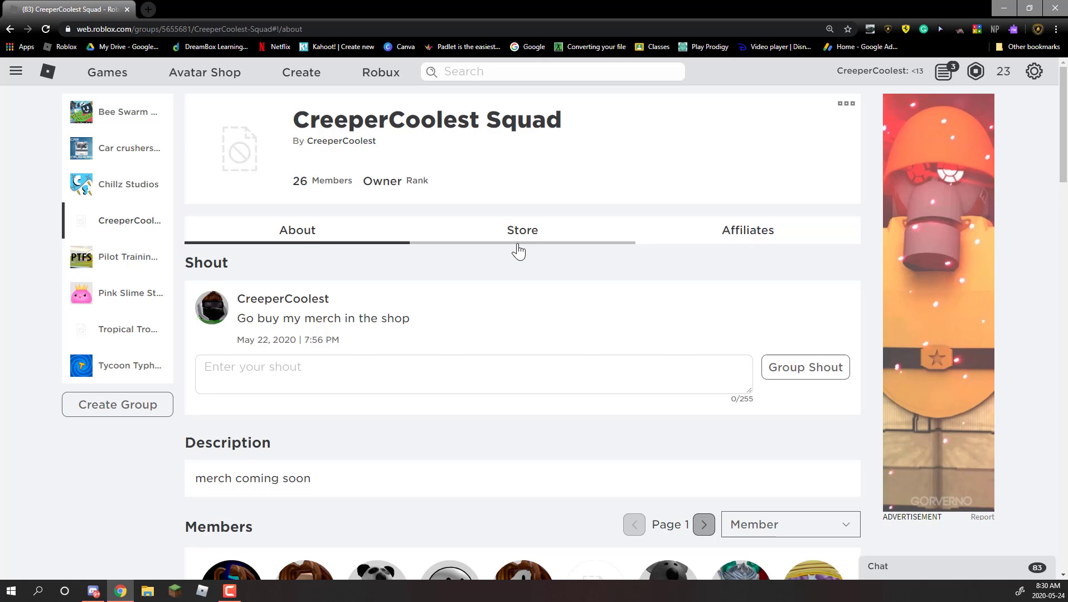
{"action": "left_click", "coordinate": [522, 230]}
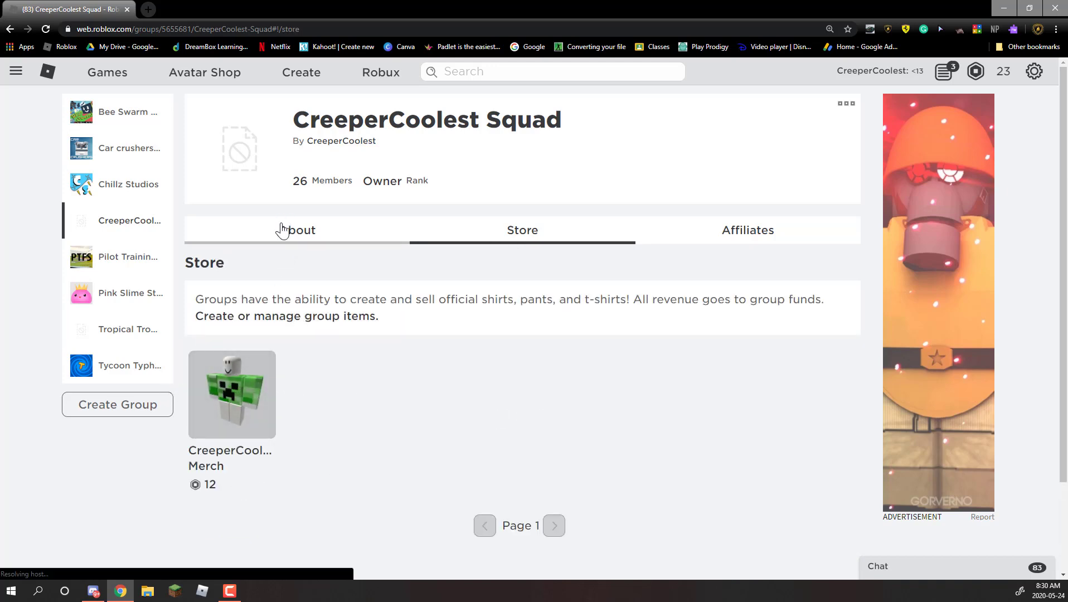
{"action": "left_click", "coordinate": [297, 230]}
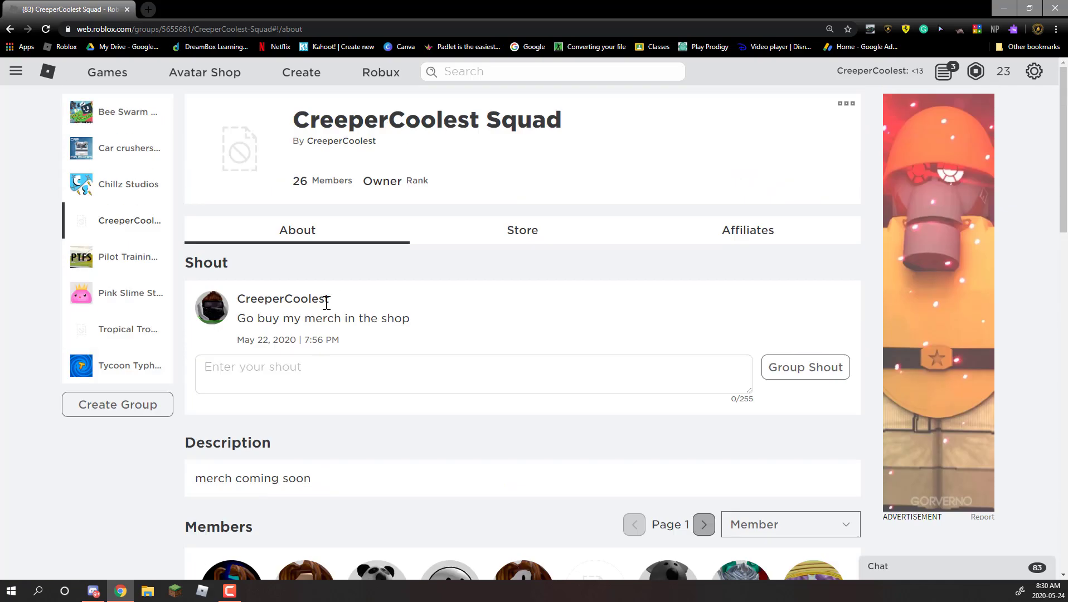
- Scroll to the group's Members section and Wall, then switch back to Discord
{"action": "scroll", "scroll_direction": "down", "scroll_amount": 3}
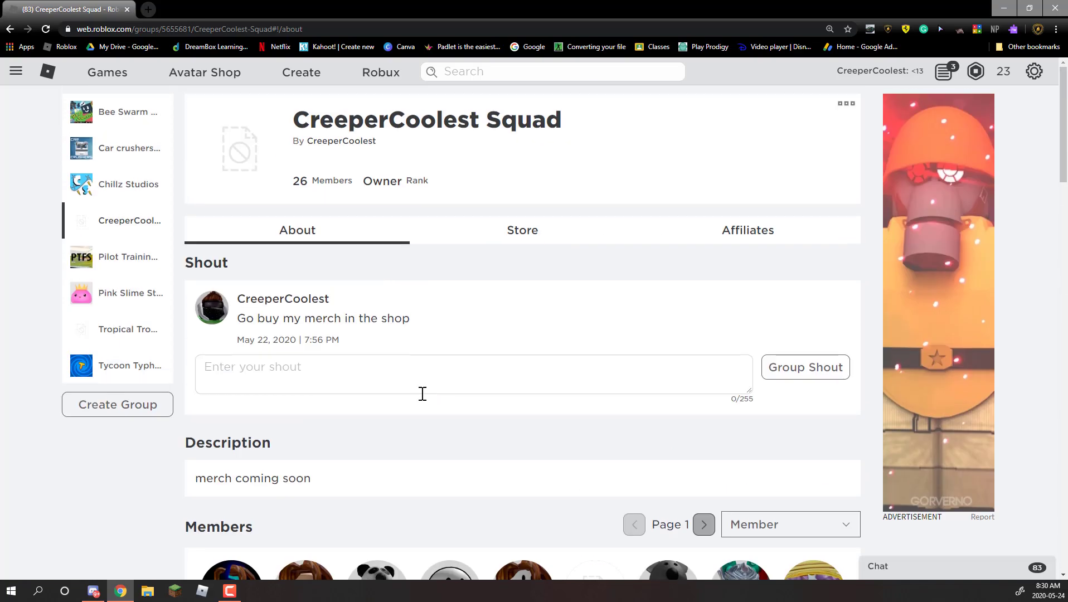
{"action": "scroll", "scroll_direction": "down", "scroll_amount": 3}
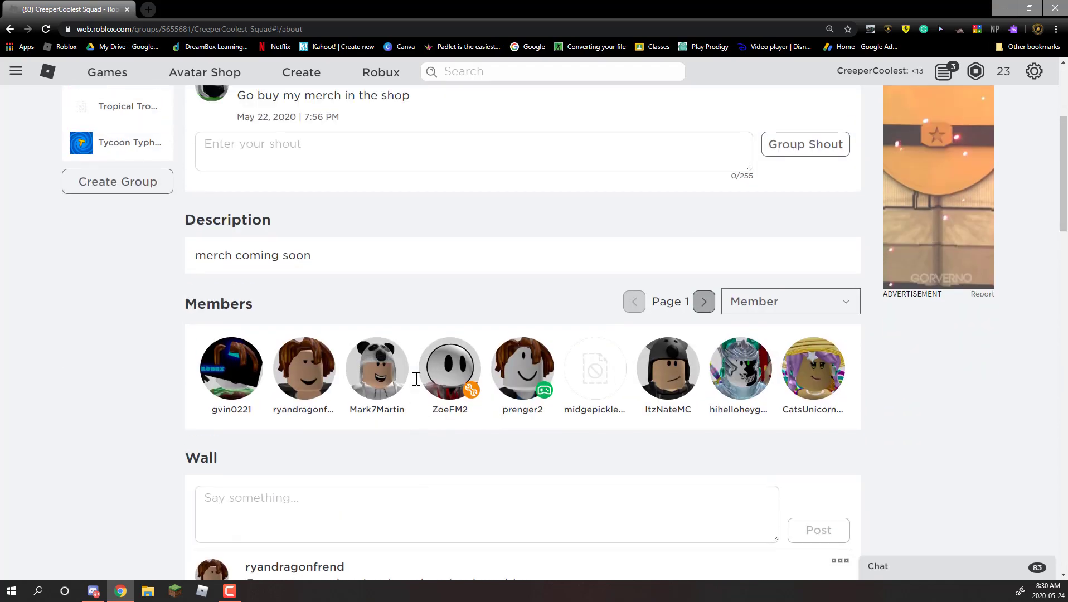
{"action": "left_click", "coordinate": [93, 590]}
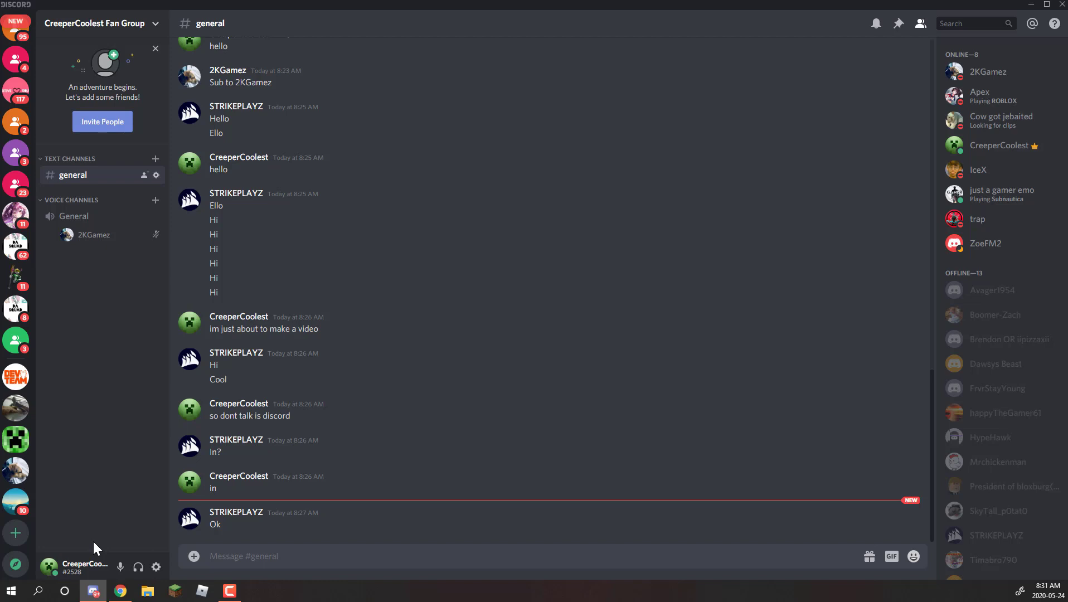
{"action": "mouse_move", "coordinate": [670, 524]}
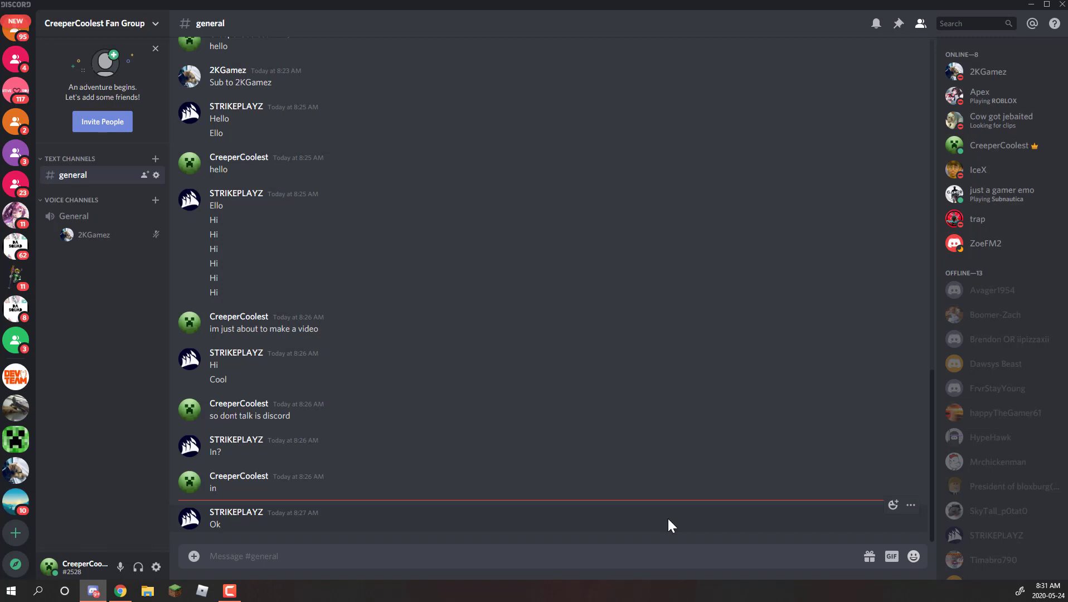